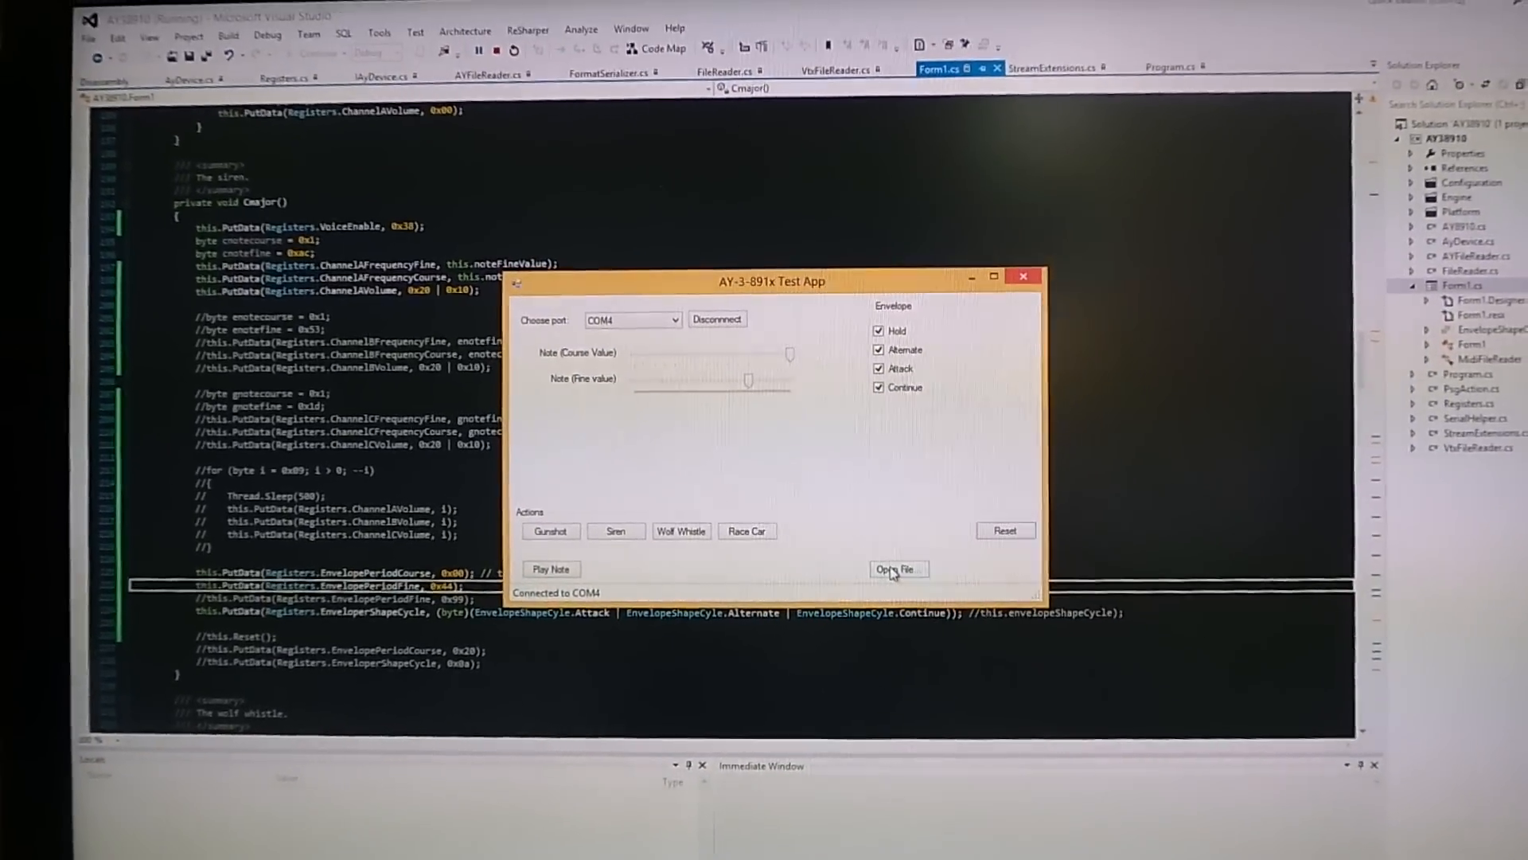
{"action": "left_click", "coordinate": [897, 569]}
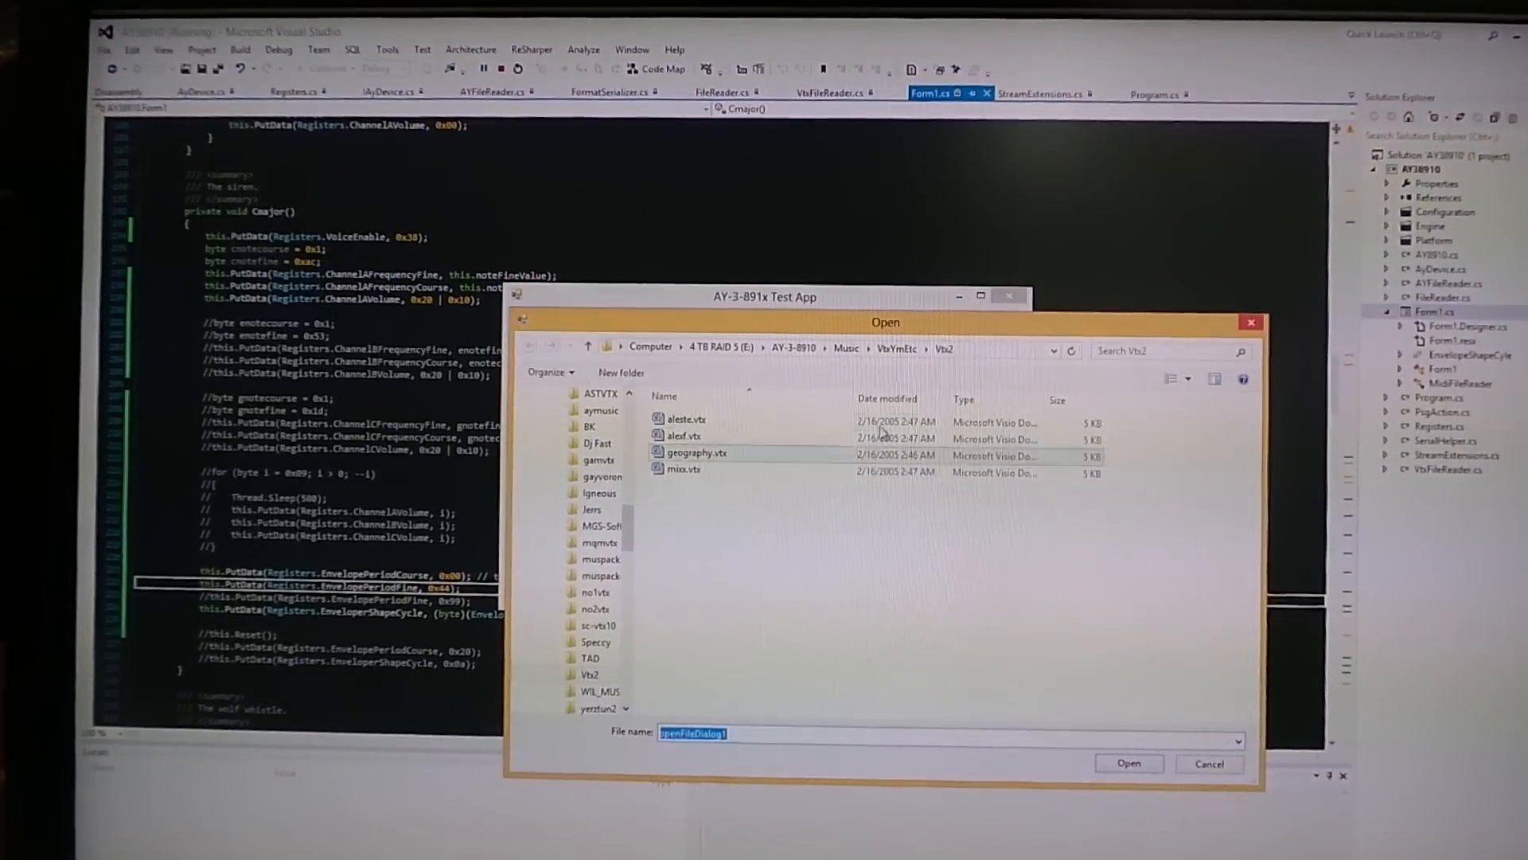
{"action": "left_click", "coordinate": [846, 348]}
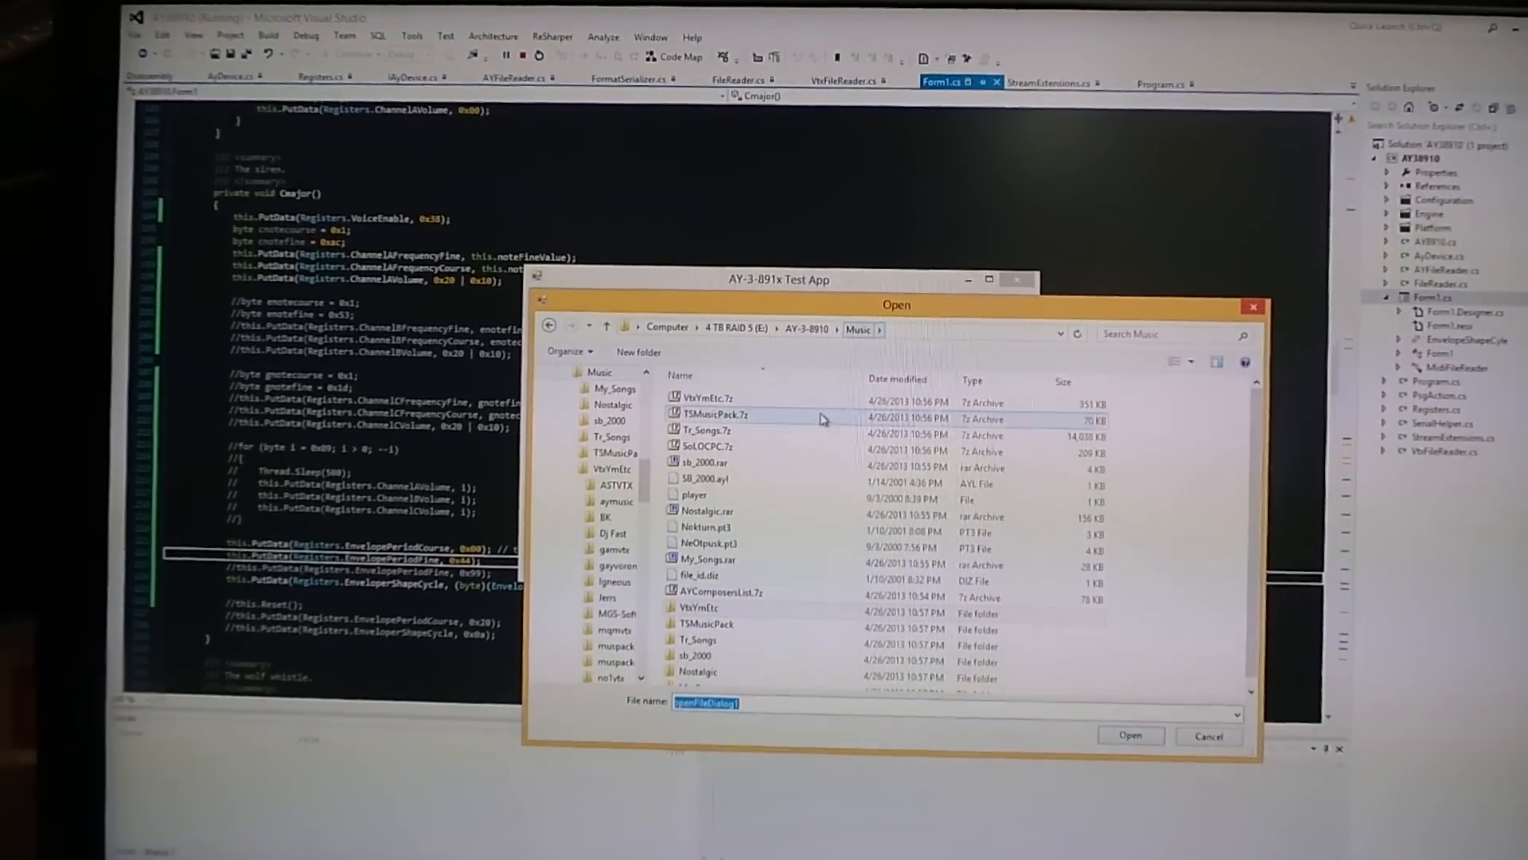
{"action": "left_click", "coordinate": [710, 473]}
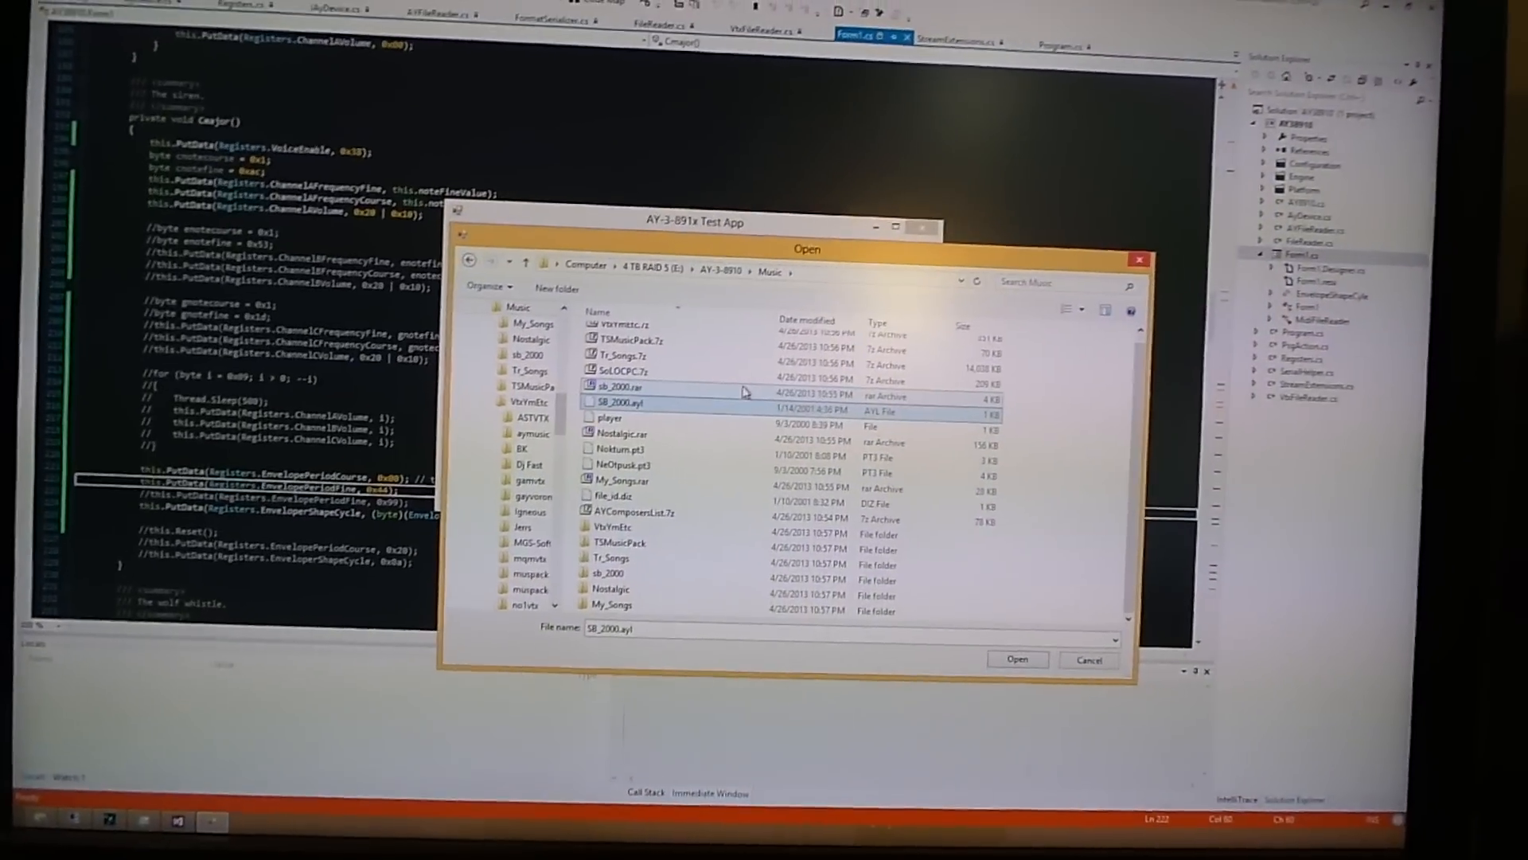
{"action": "left_click", "coordinate": [1017, 659]}
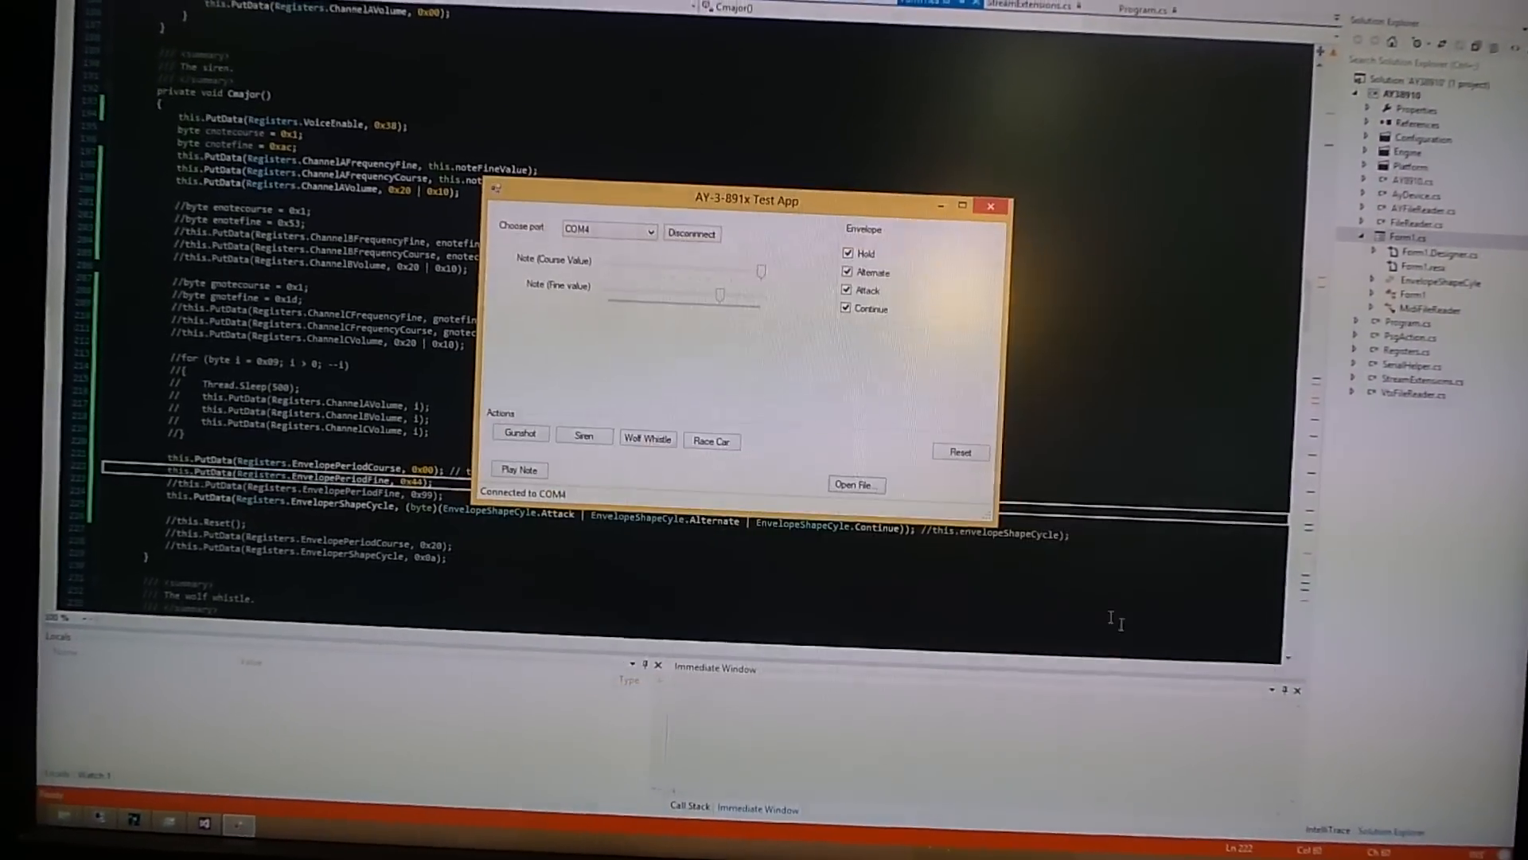